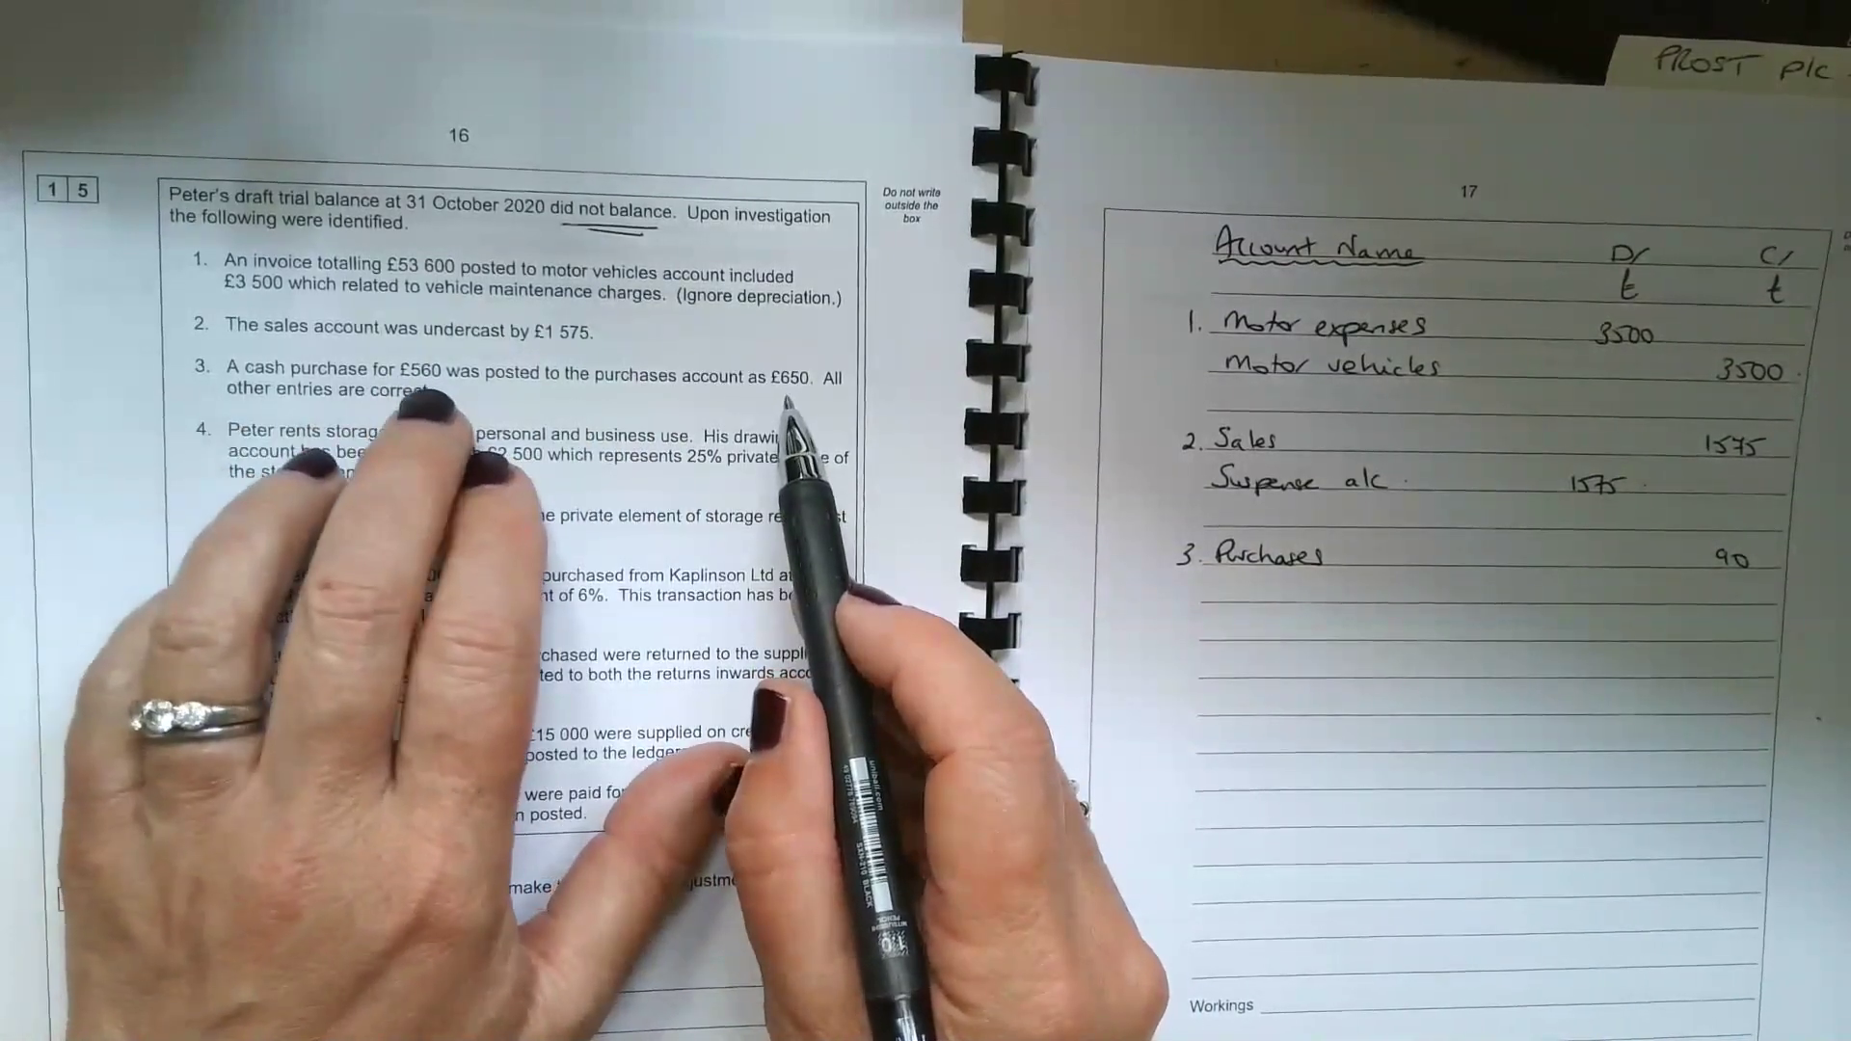
{"action": "type", "text": "Suspense alc 90."}
{"action": "type", "text": "= £10,000"}
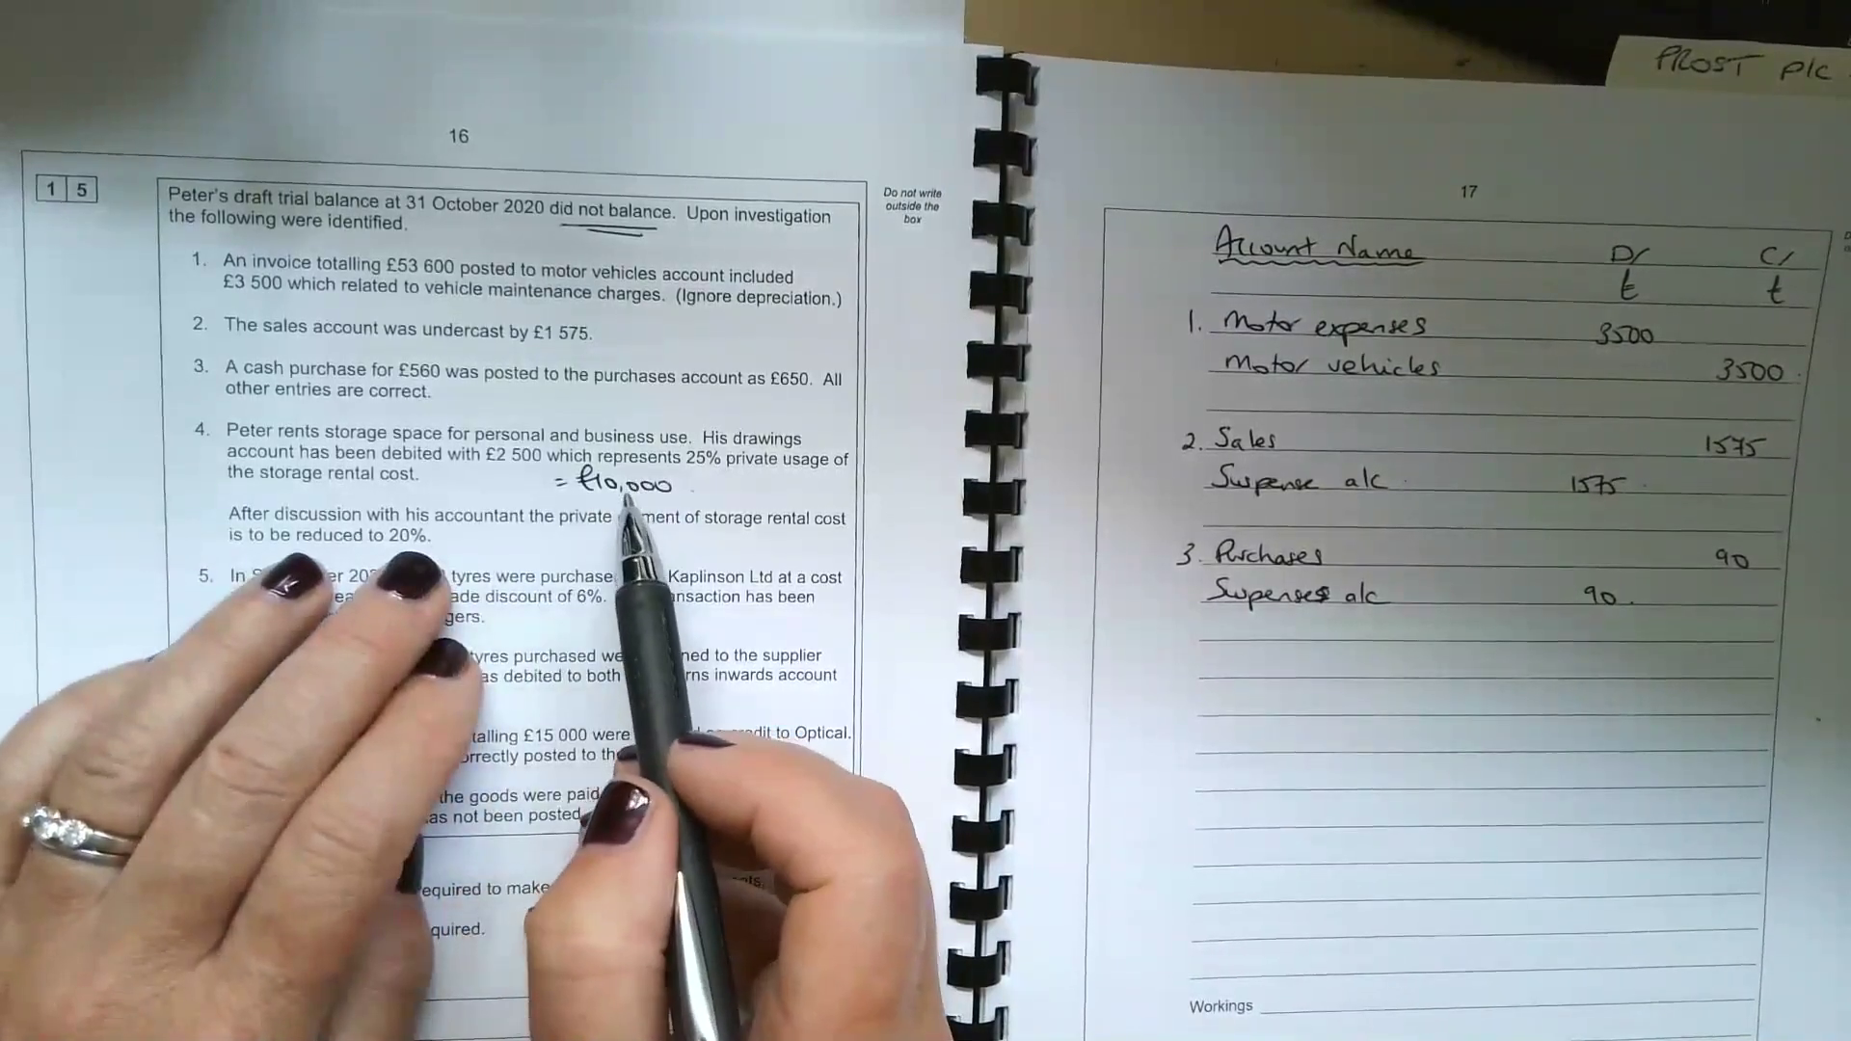
{"action": "type", "text": "x5%"}
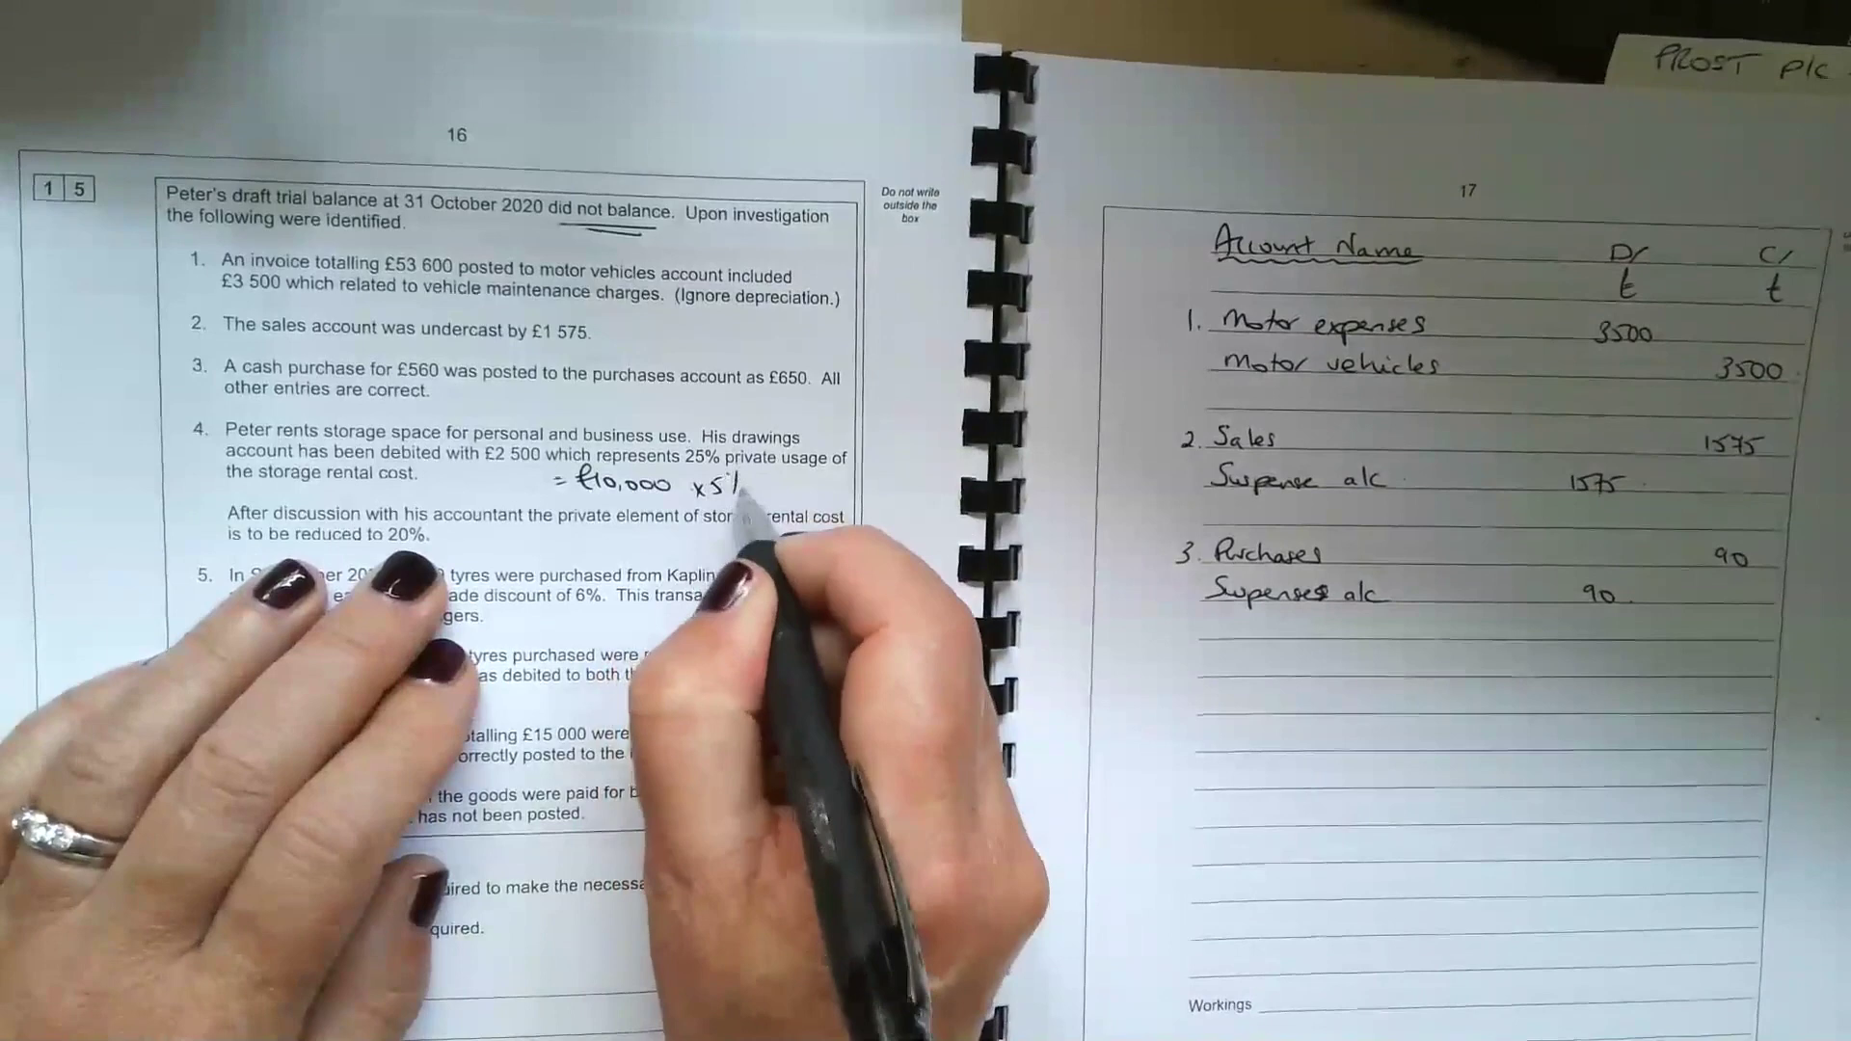
{"action": "type", "text": "= £500."}
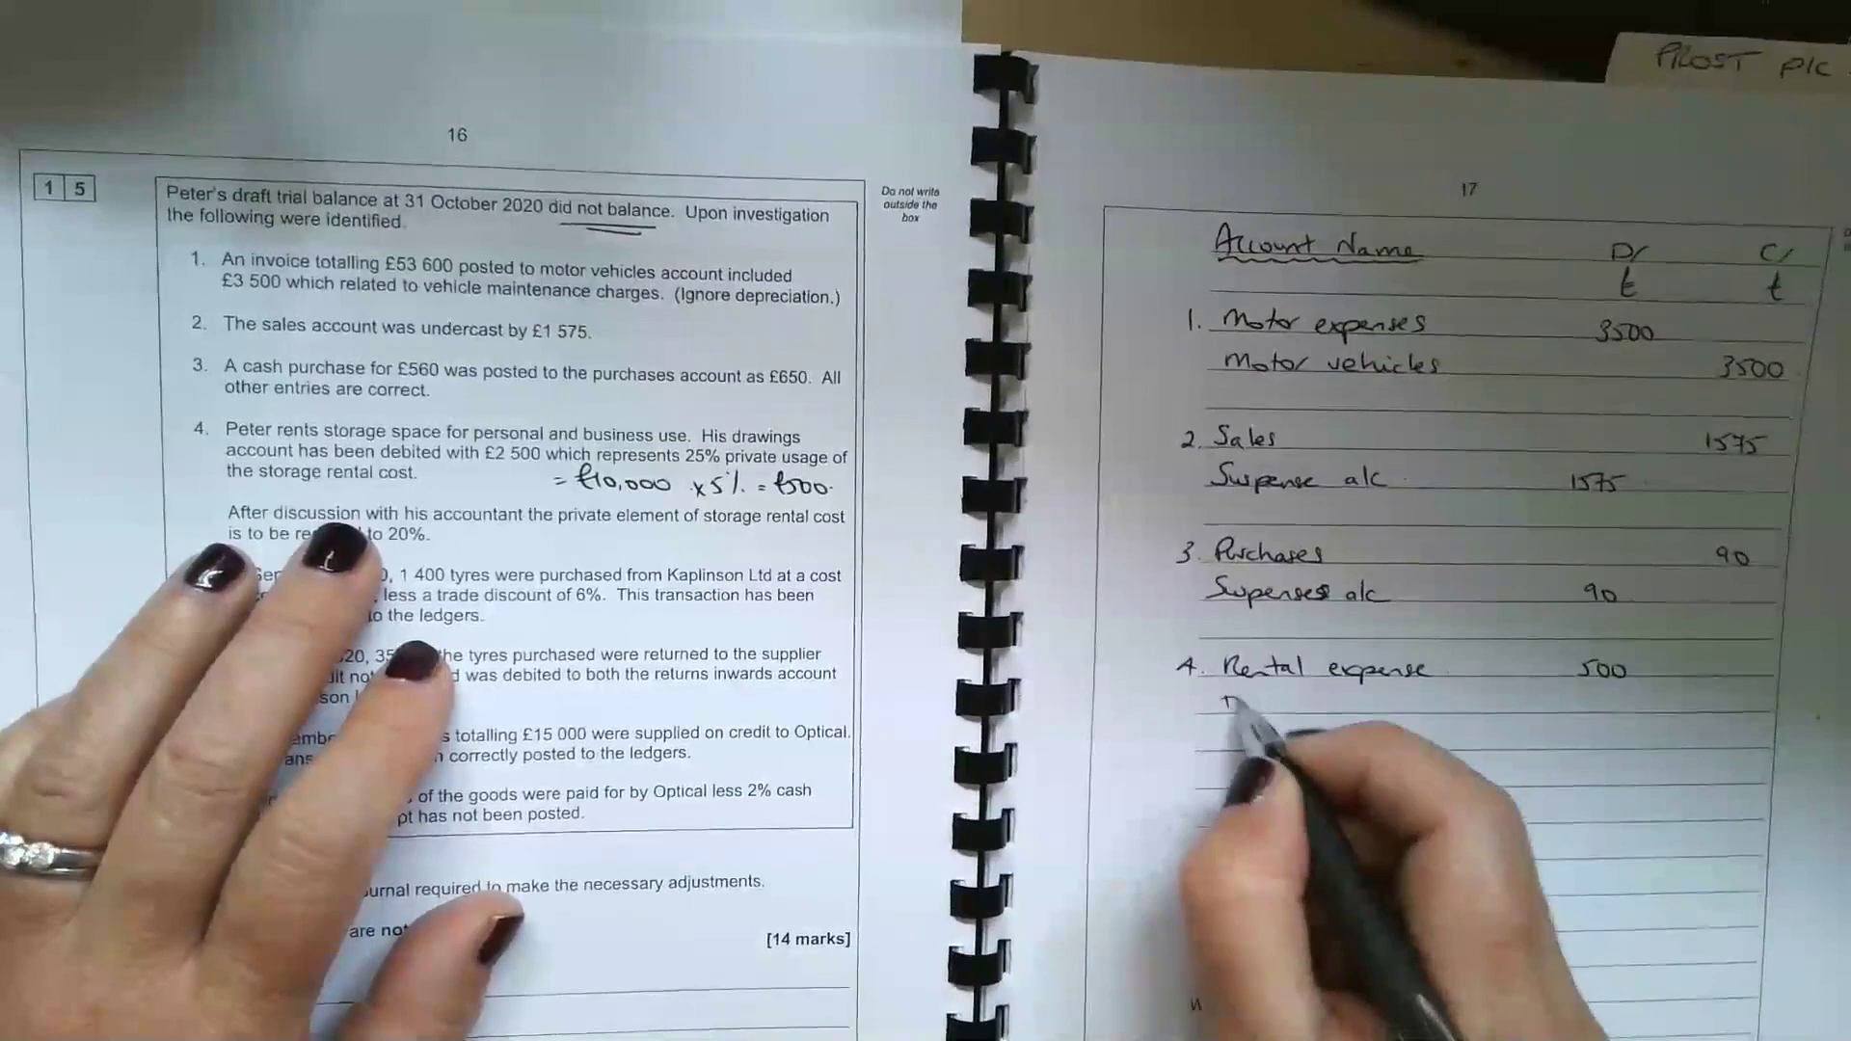
{"action": "type", "text": "Drawings"}
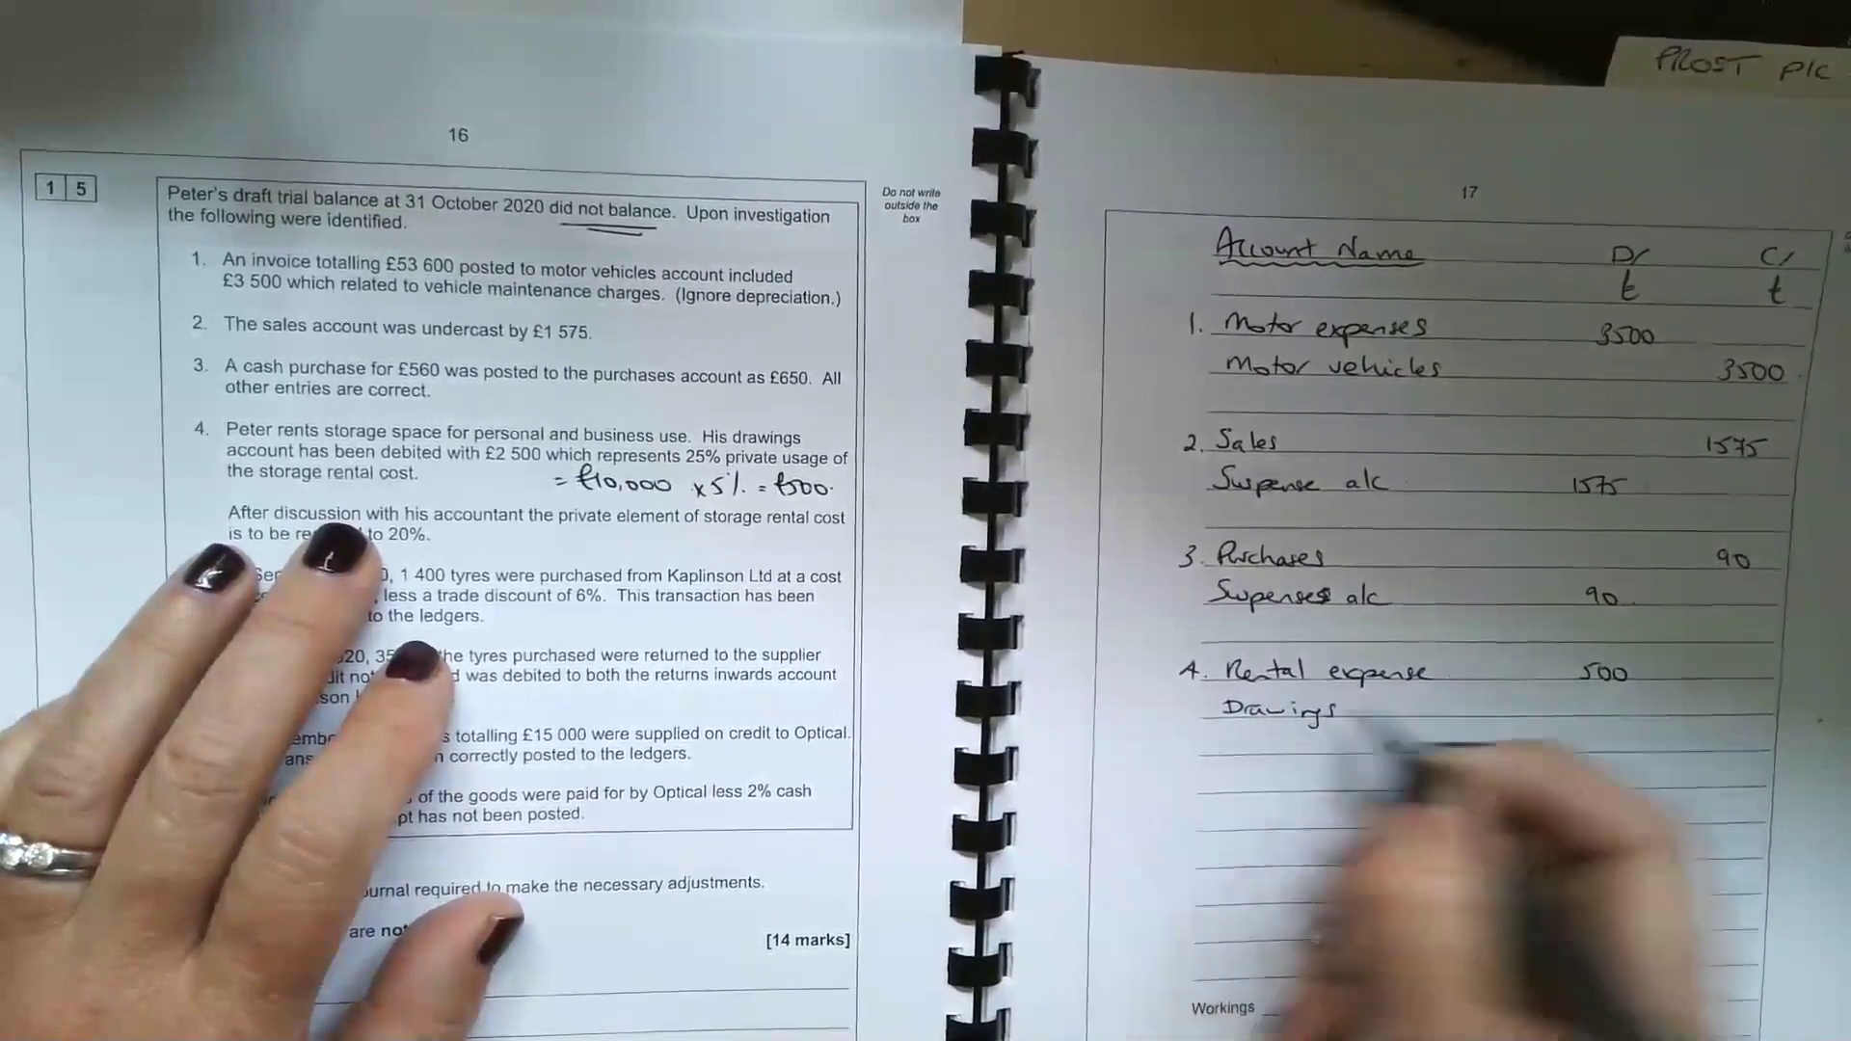